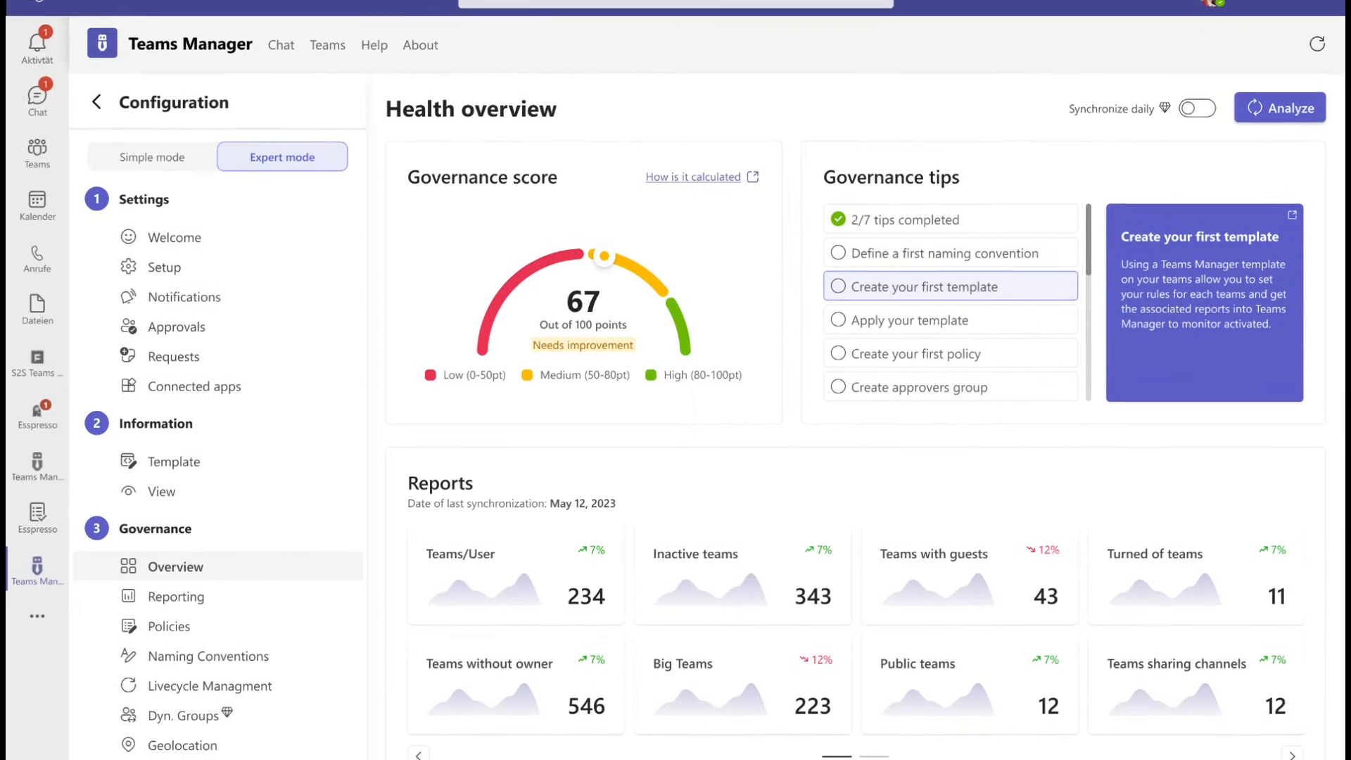
- Scroll the Health overview while the six-indicator data analysis runs
{"action": "scroll", "scroll_direction": "down", "scroll_amount": 3}
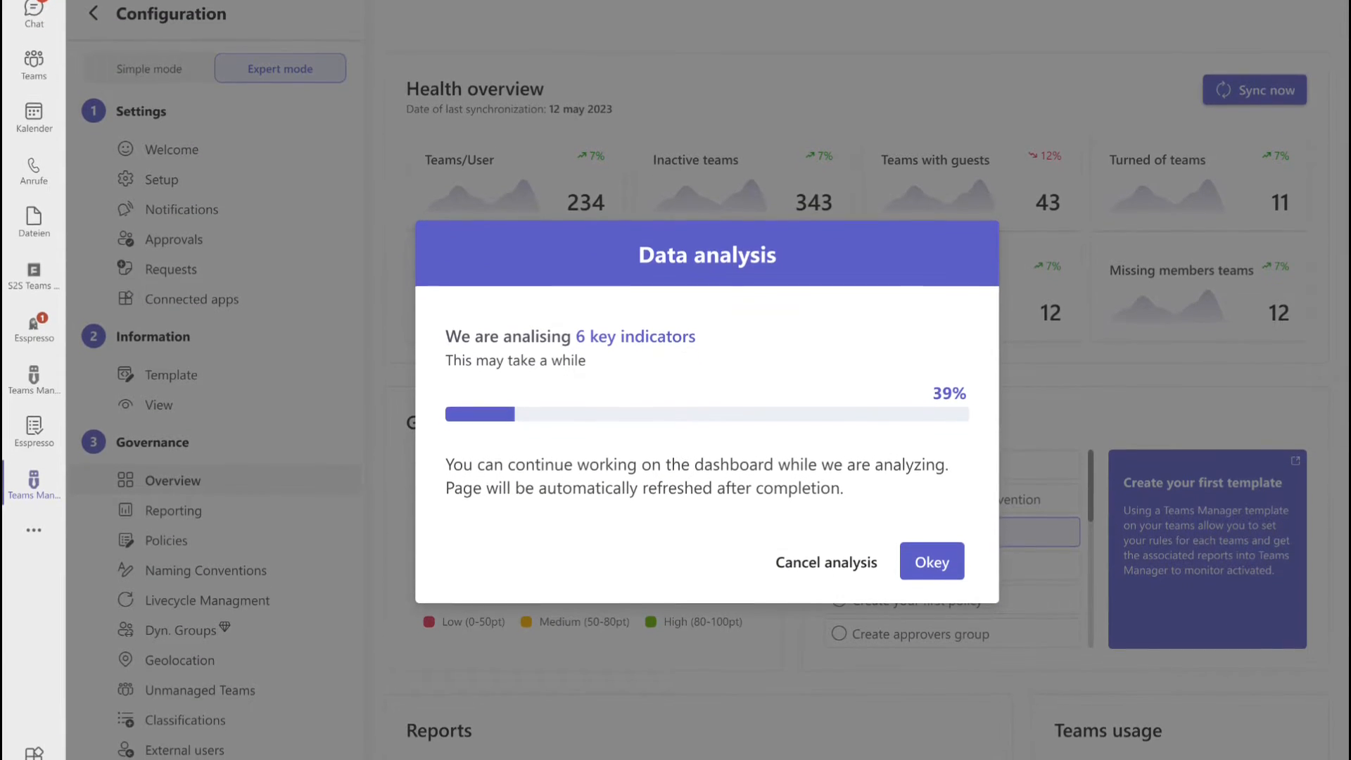
- Open the full governance score report and scroll through Reports and Score by categories
{"action": "left_click", "coordinate": [930, 561]}
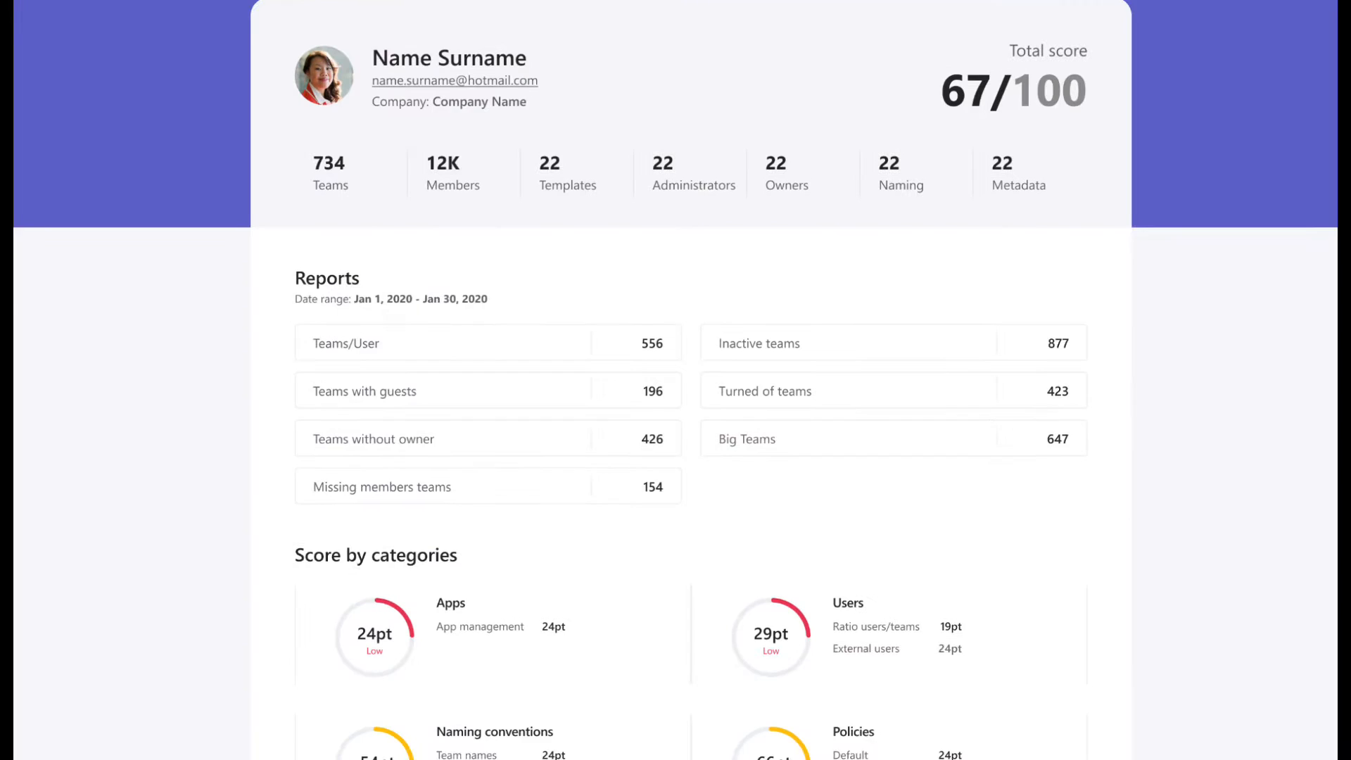
{"action": "scroll", "scroll_direction": "down", "scroll_amount": 3}
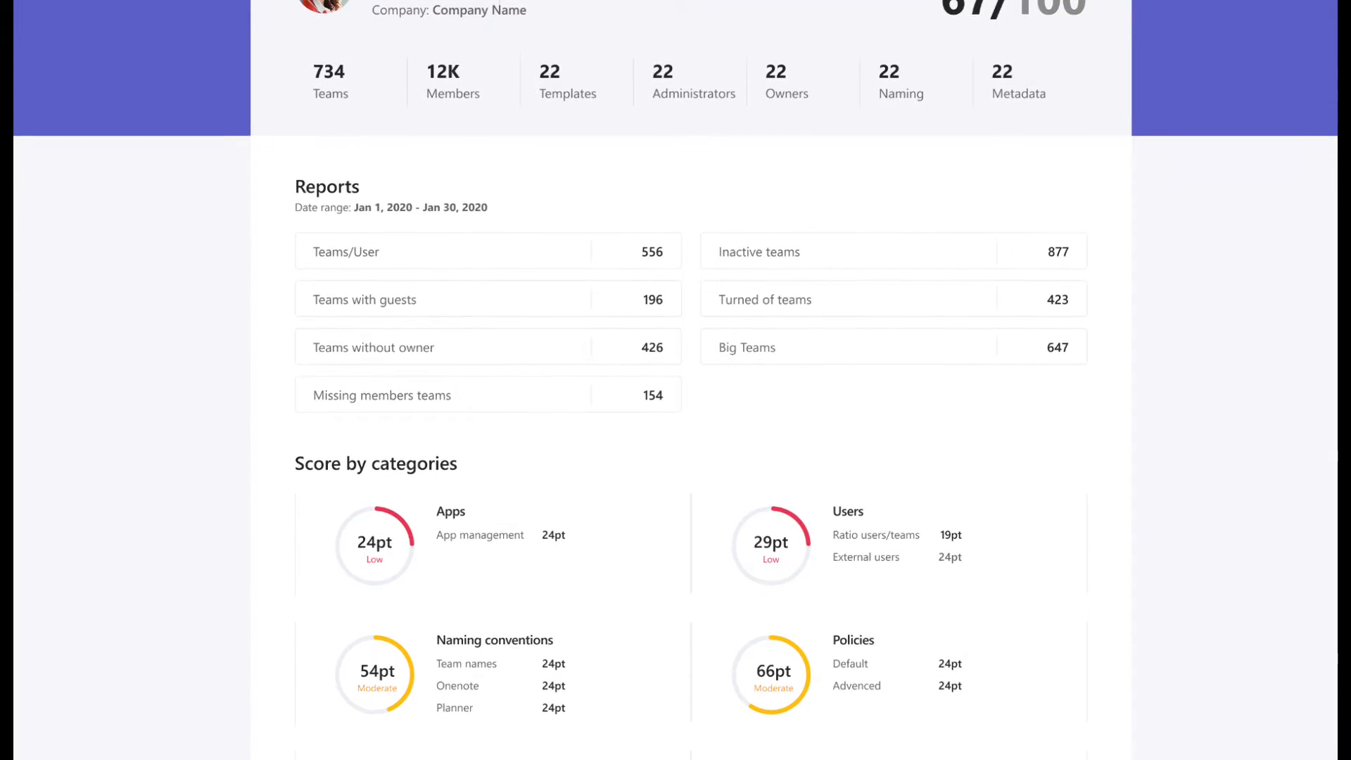
{"action": "scroll", "scroll_direction": "down", "scroll_amount": 3}
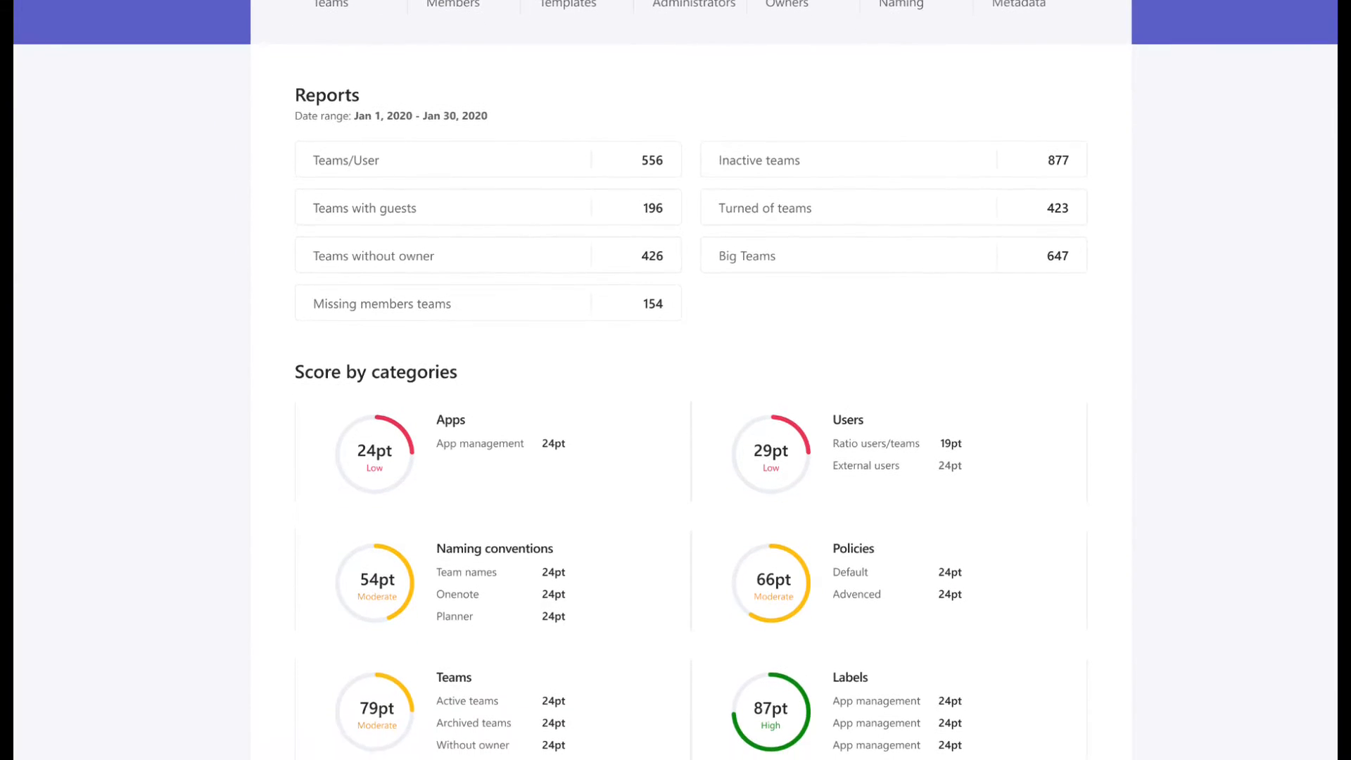
{"action": "scroll", "scroll_direction": "down", "scroll_amount": 3}
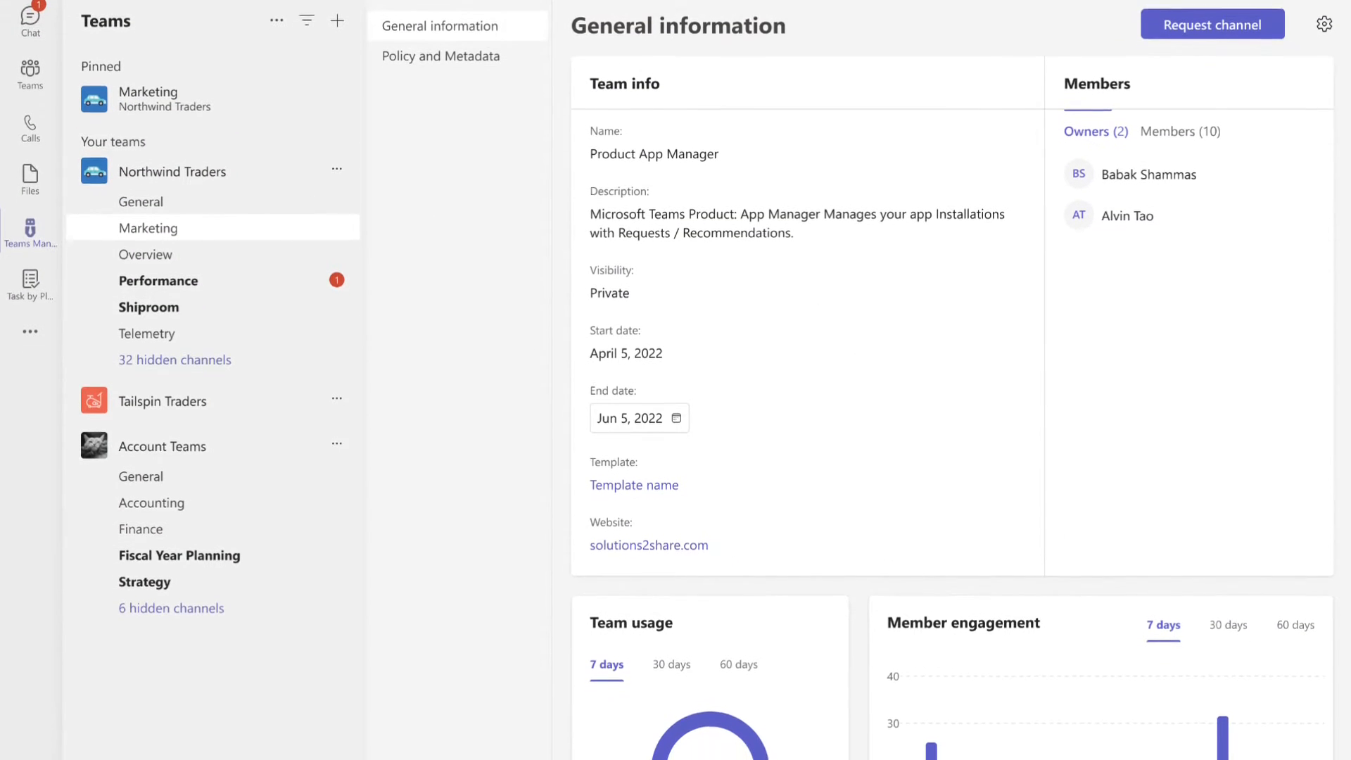
- Scroll through the Product App Manager team's General information and template governance settings
{"action": "scroll", "scroll_direction": "down", "scroll_amount": 3}
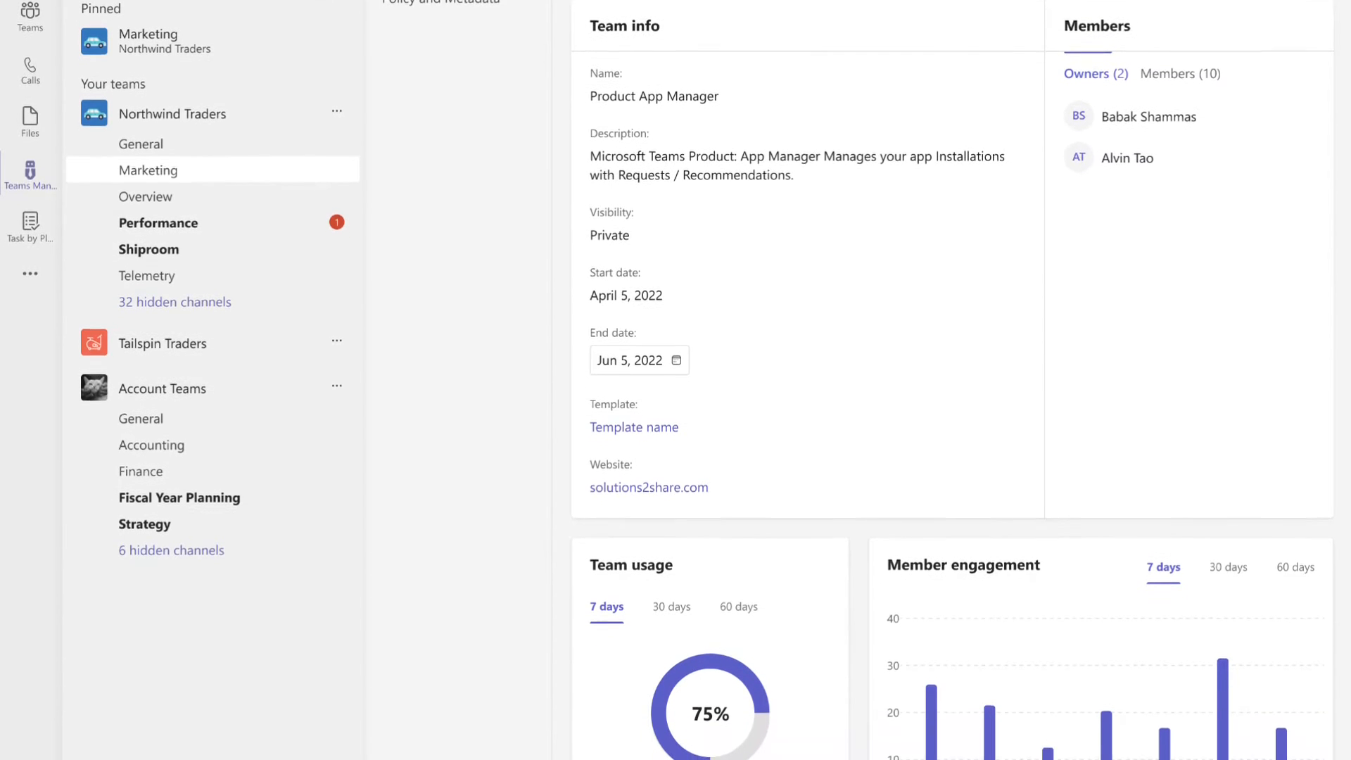
{"action": "scroll", "scroll_direction": "down", "scroll_amount": 3}
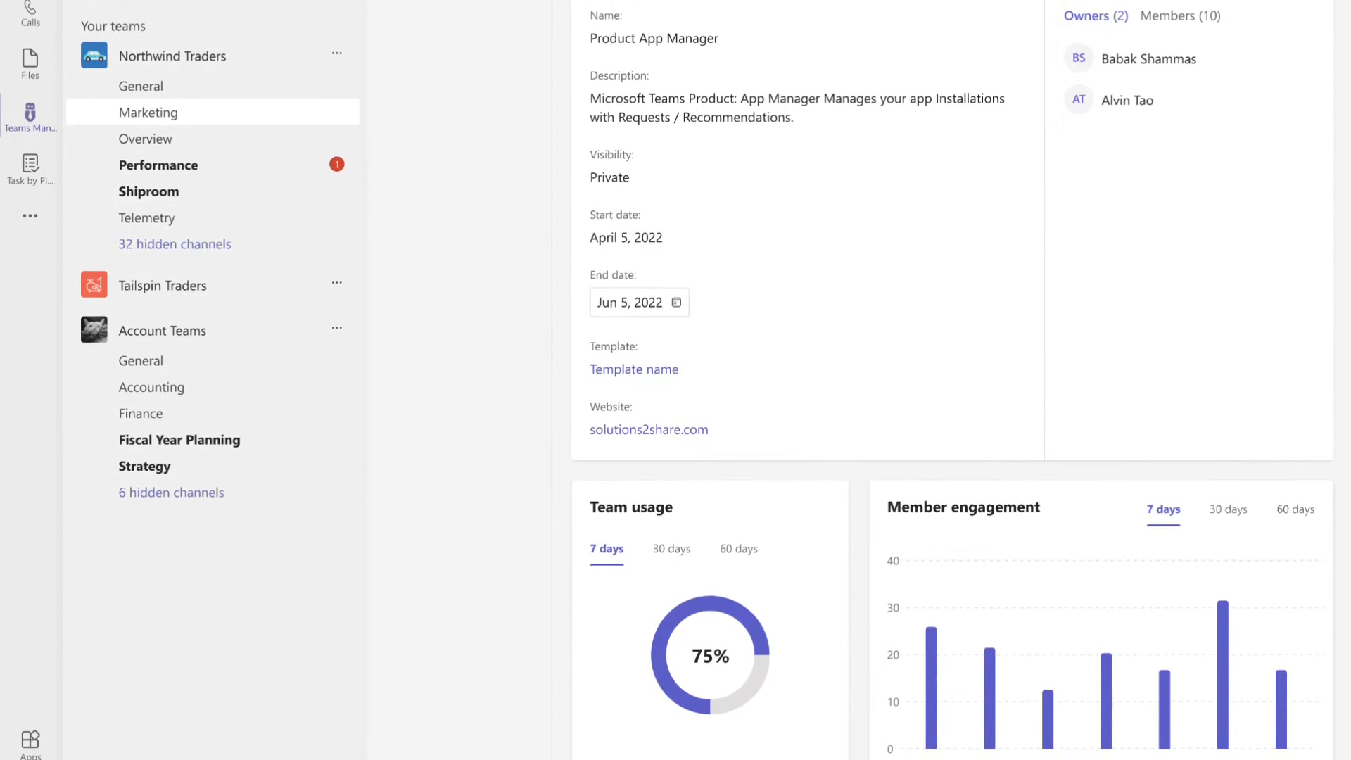
{"action": "scroll", "scroll_direction": "down", "scroll_amount": 3}
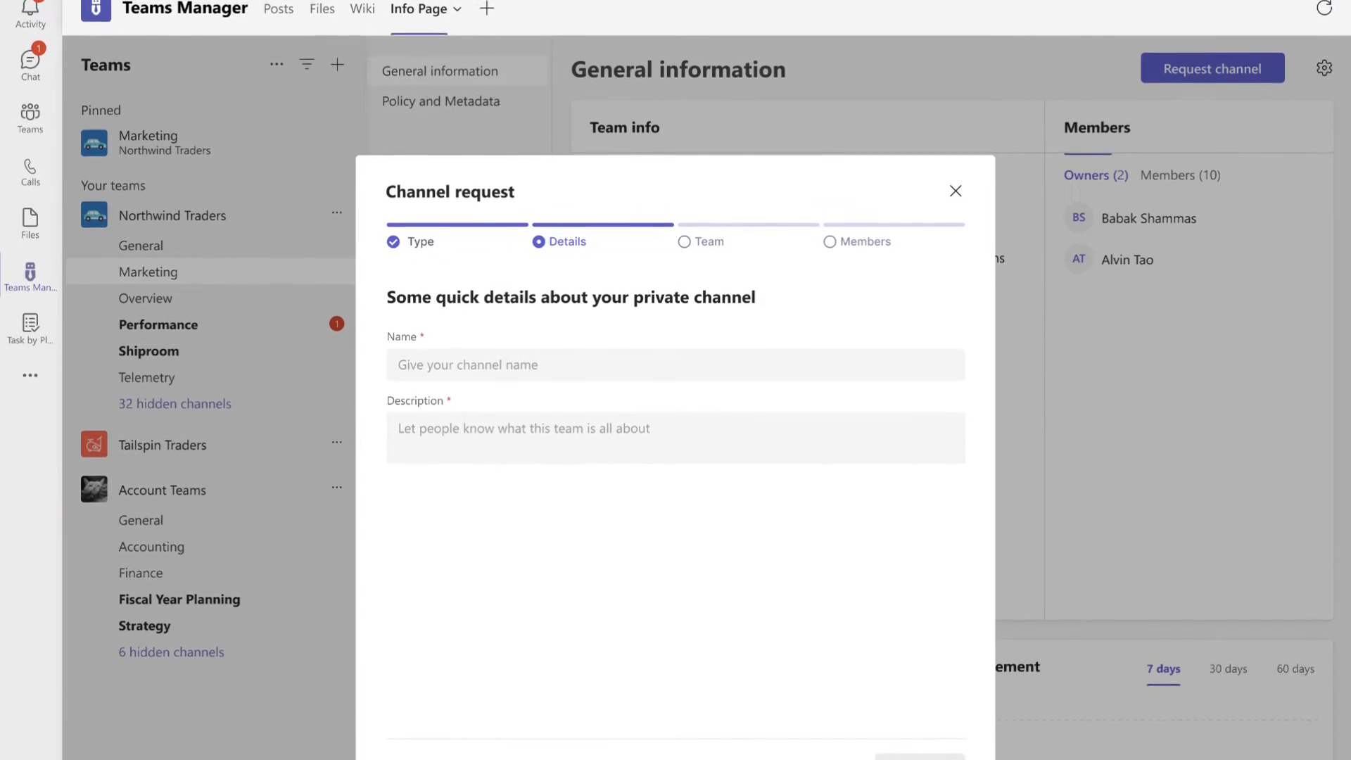
{"action": "scroll", "scroll_direction": "down", "scroll_amount": 3}
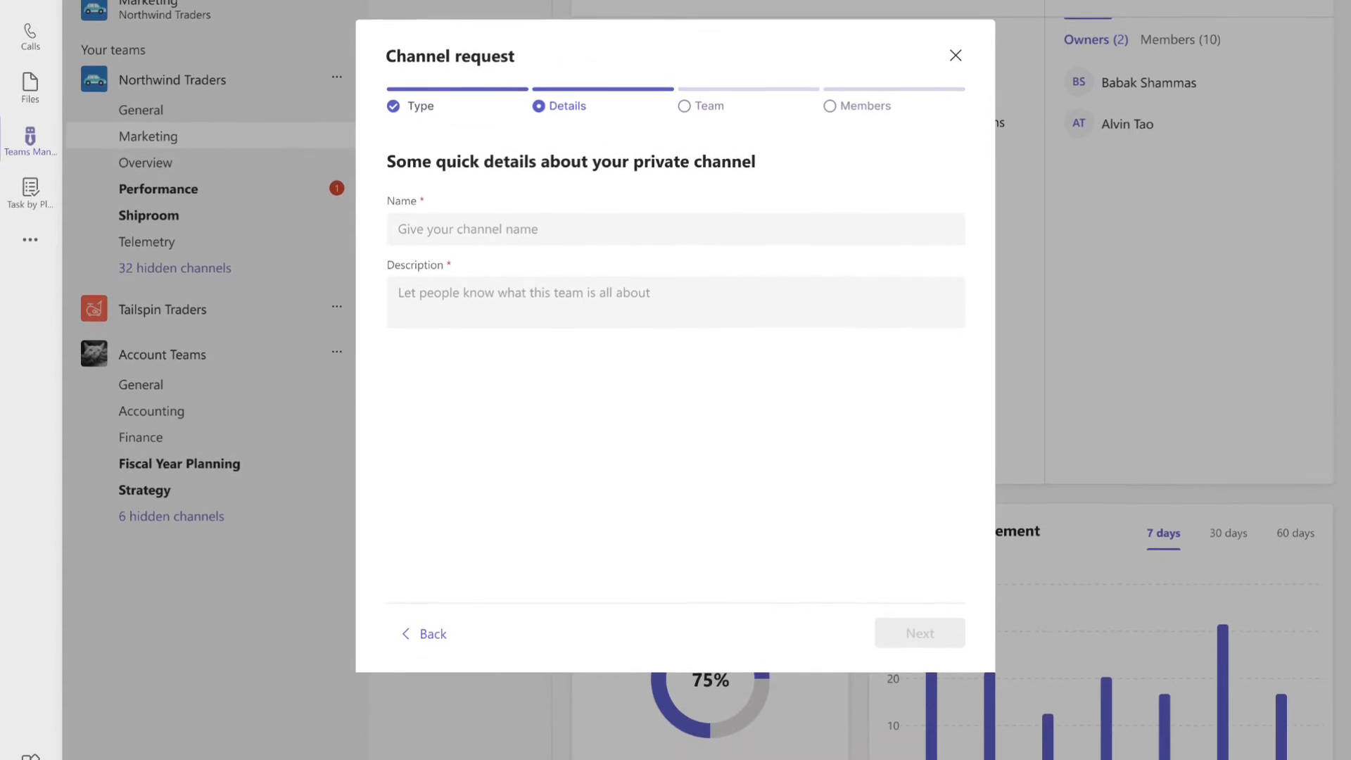
{"action": "scroll", "scroll_direction": "down", "scroll_amount": 3}
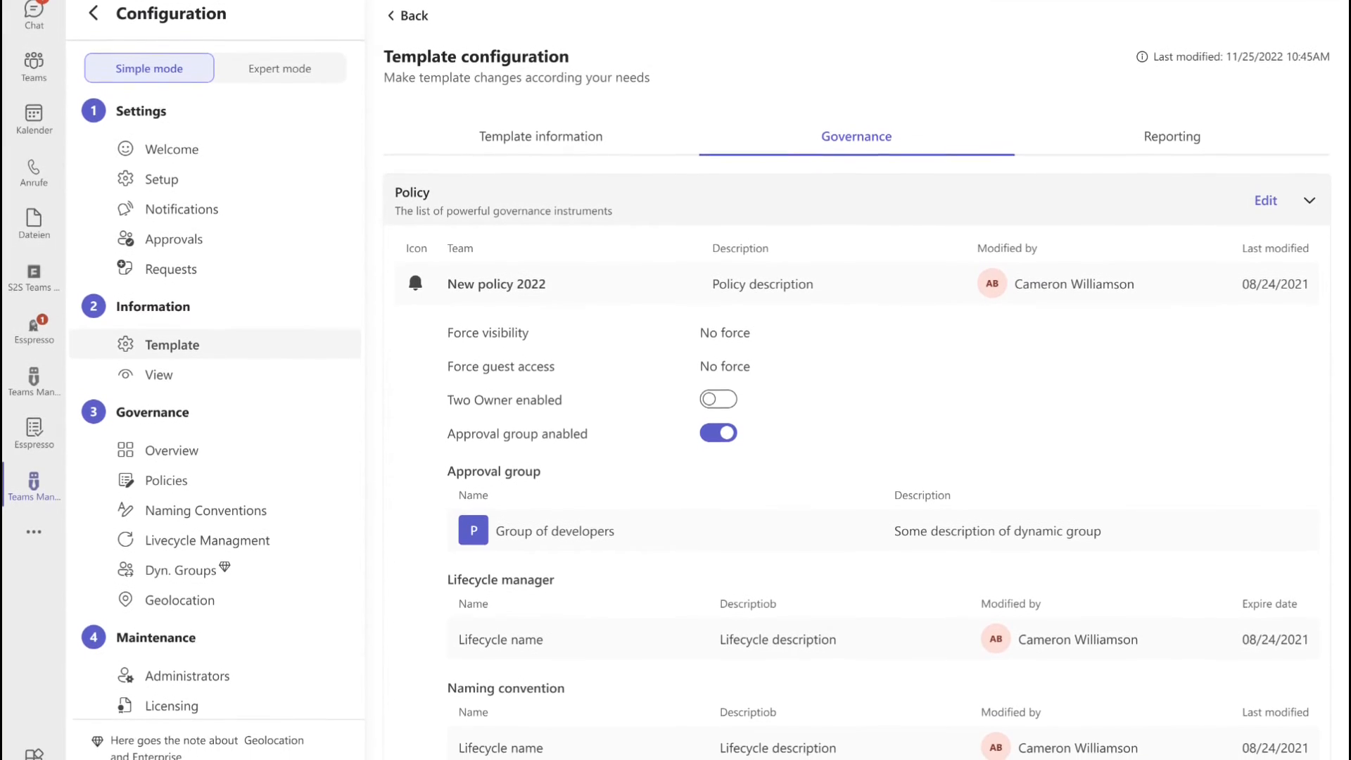
- Show the template's Reporting tab and scroll its Active teams list
{"action": "left_click", "coordinate": [1169, 136]}
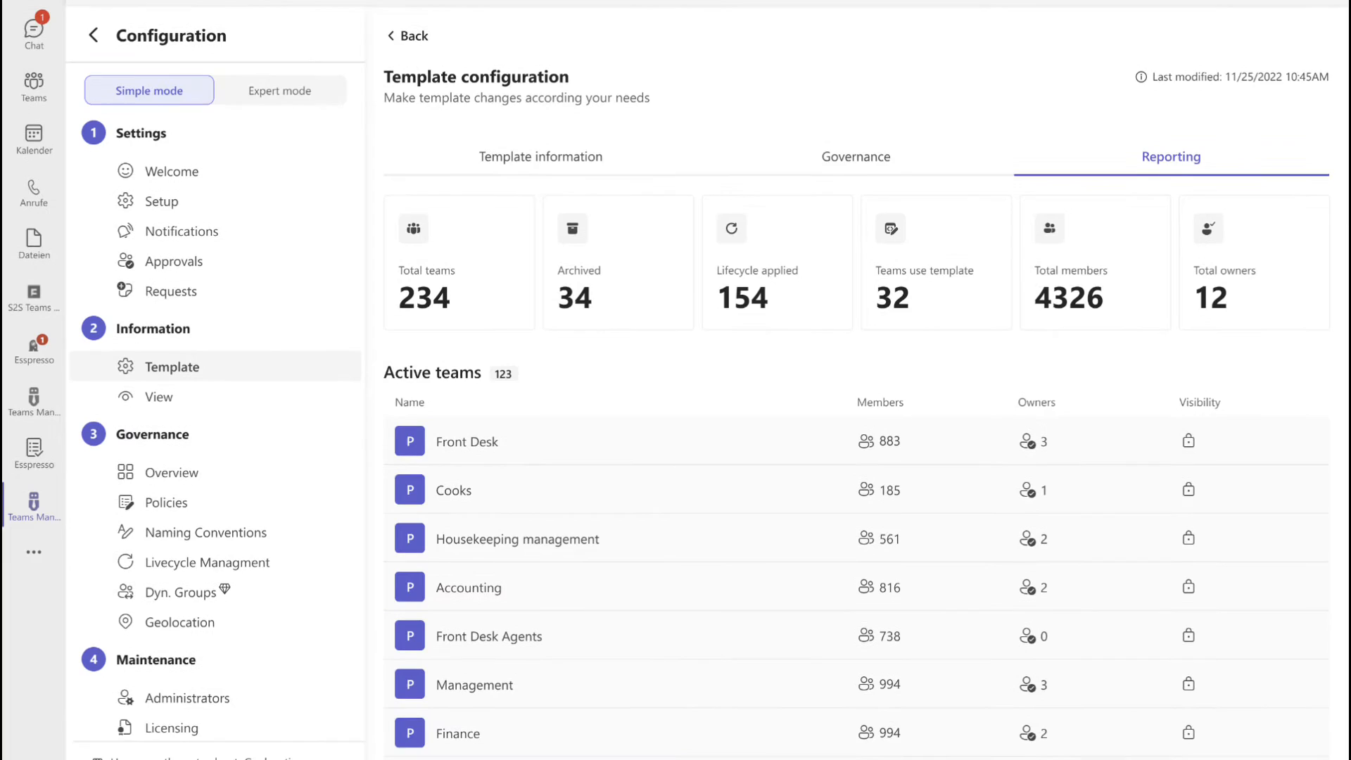
{"action": "scroll", "scroll_direction": "down", "scroll_amount": 3}
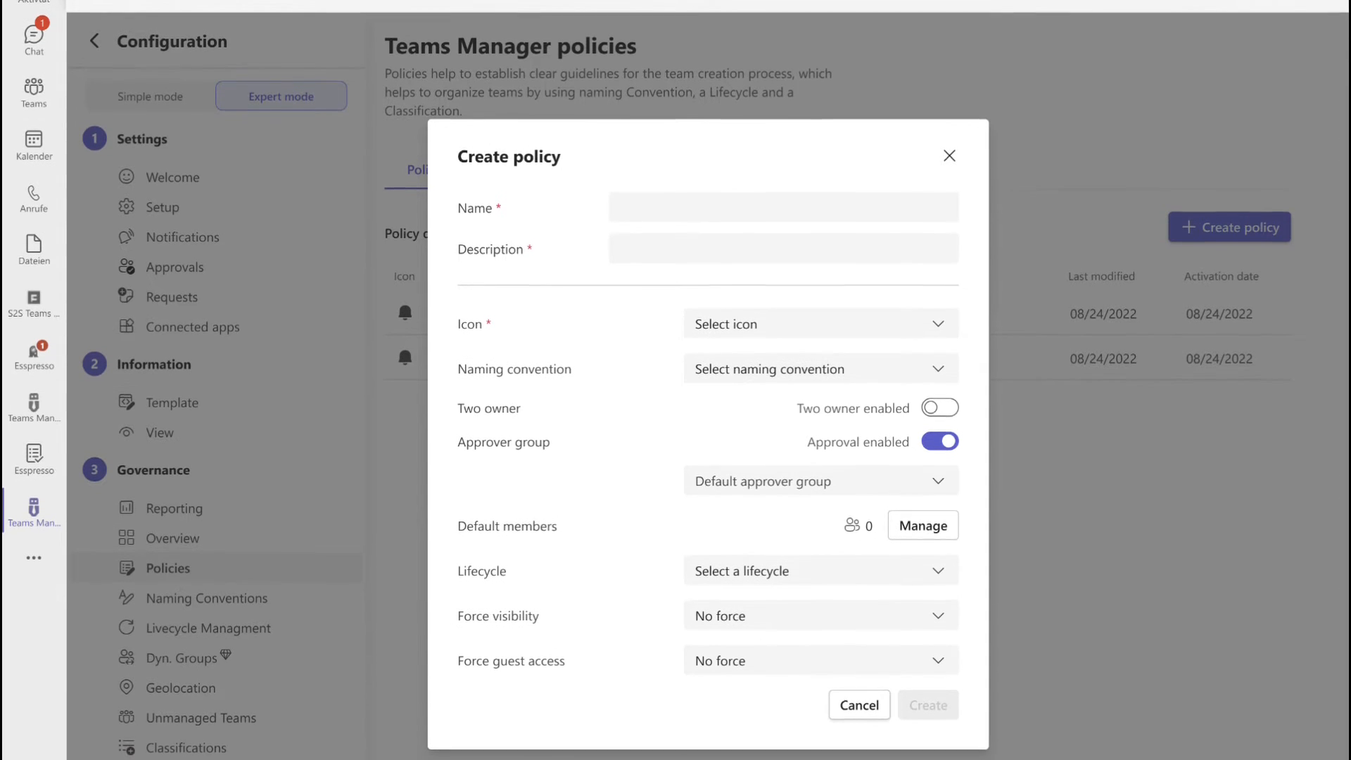
- Open Default Members and Owners from the new policy form and scroll the dialog
{"action": "scroll", "scroll_direction": "up", "scroll_amount": 3}
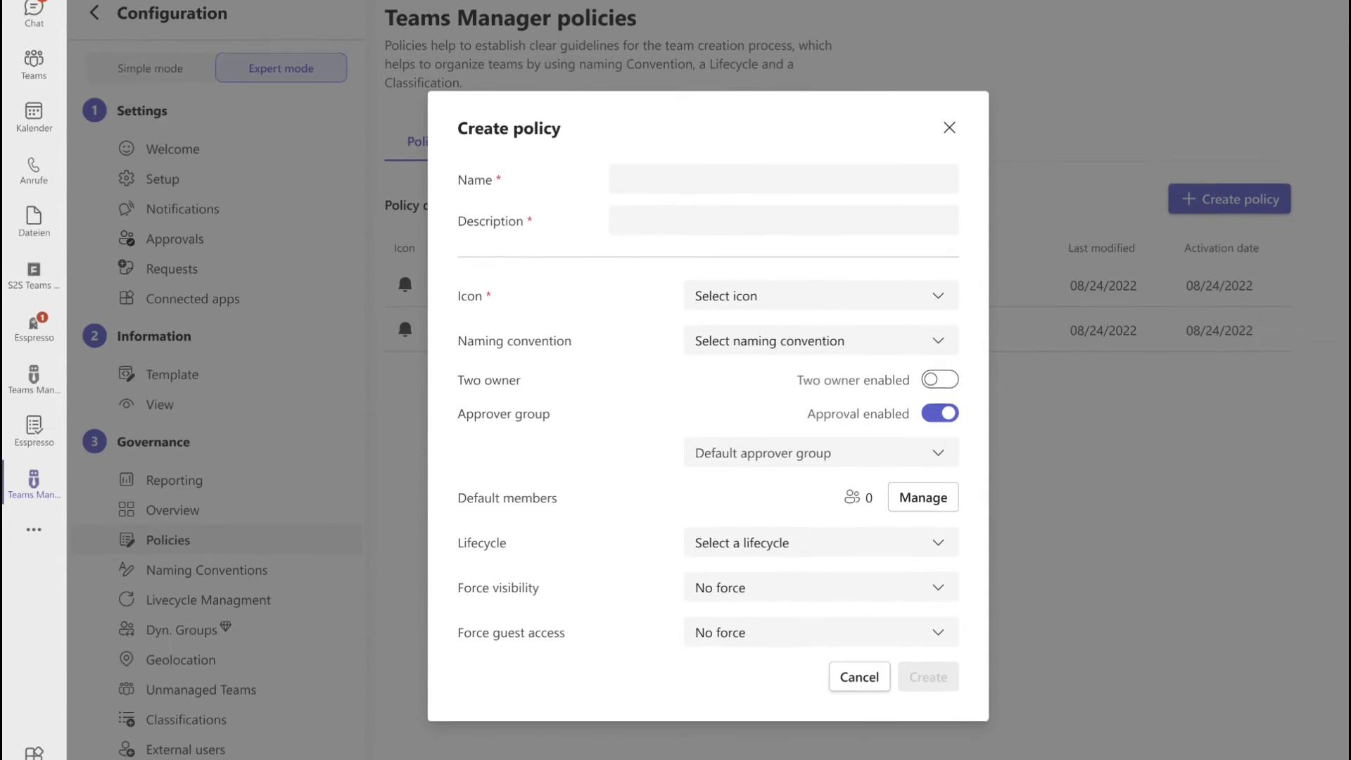
{"action": "left_click", "coordinate": [921, 497]}
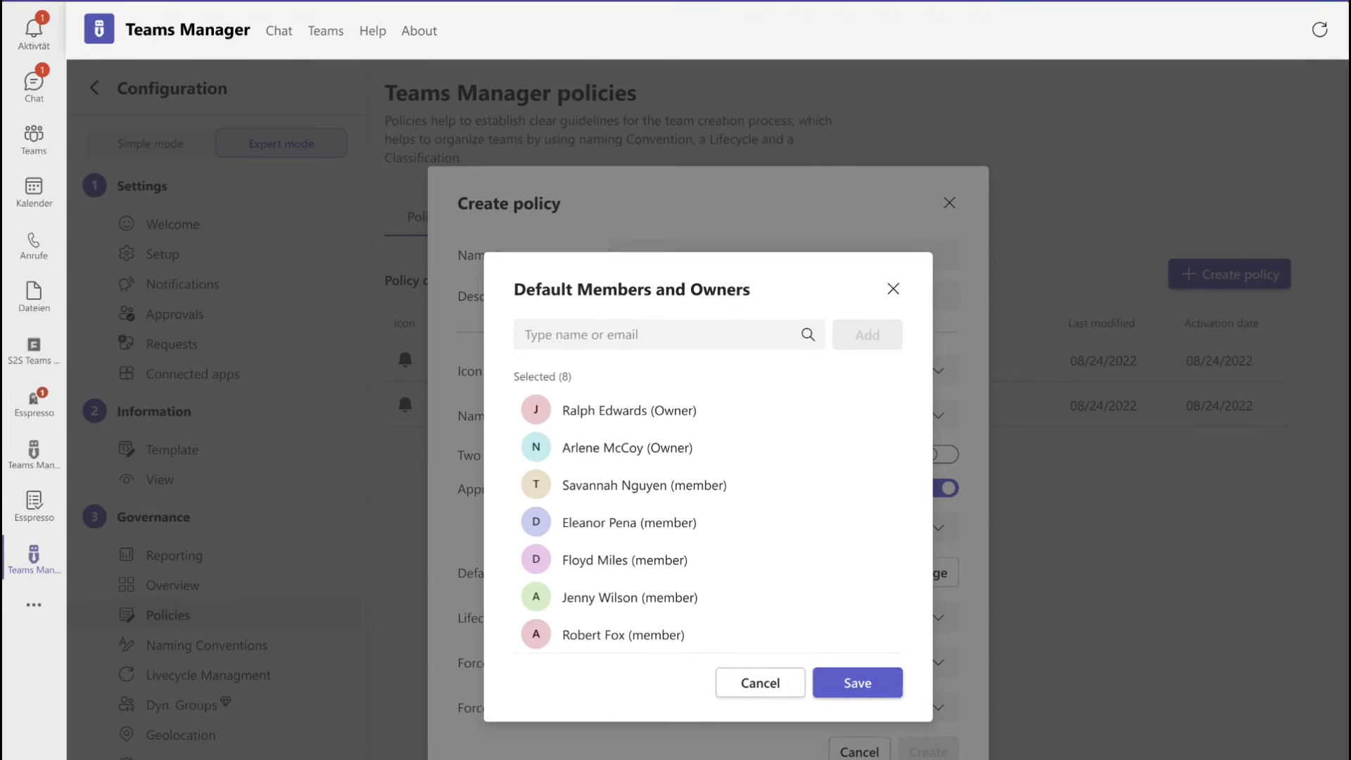
{"action": "scroll", "scroll_direction": "down", "scroll_amount": 3}
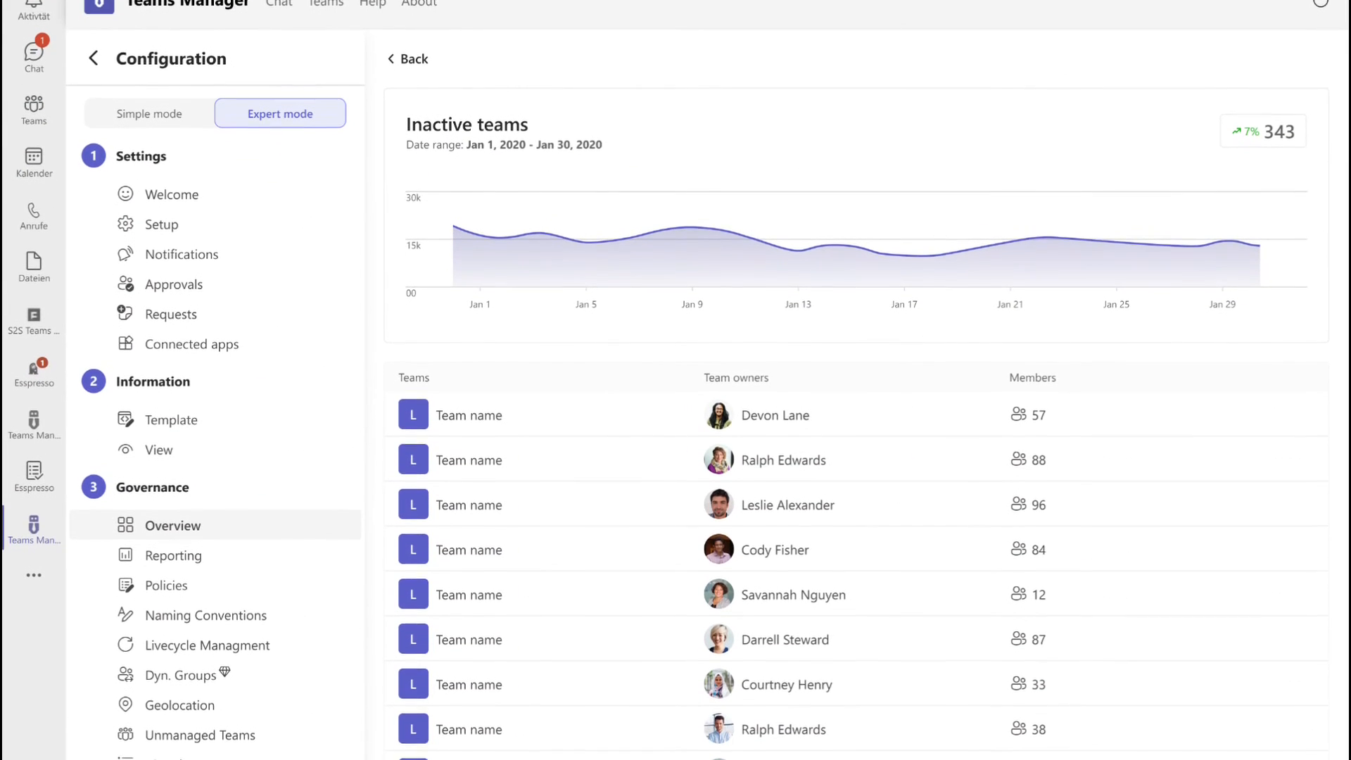
- Scroll the inactive teams list to reveal more teams, e.g. Kathryn Murphy's and Cody Fisher's
{"action": "scroll", "scroll_direction": "down", "scroll_amount": 3}
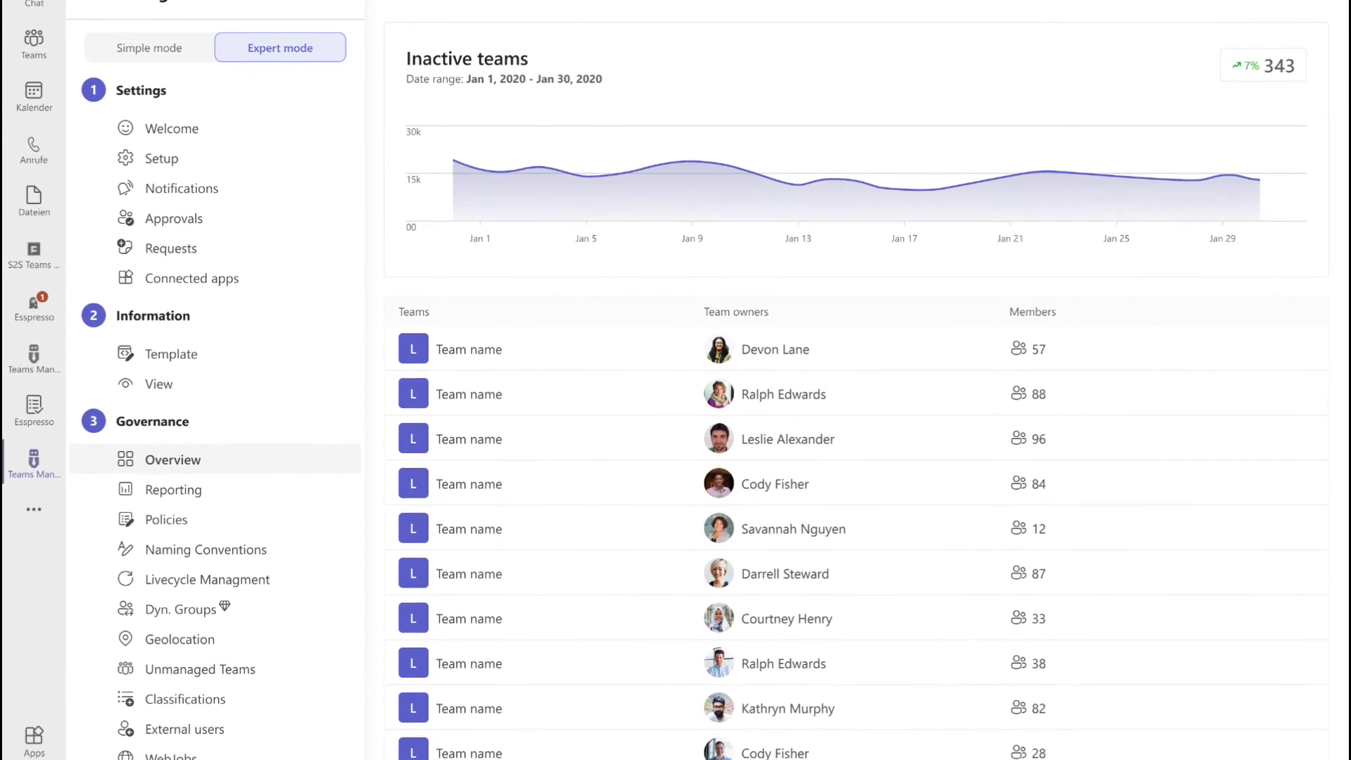